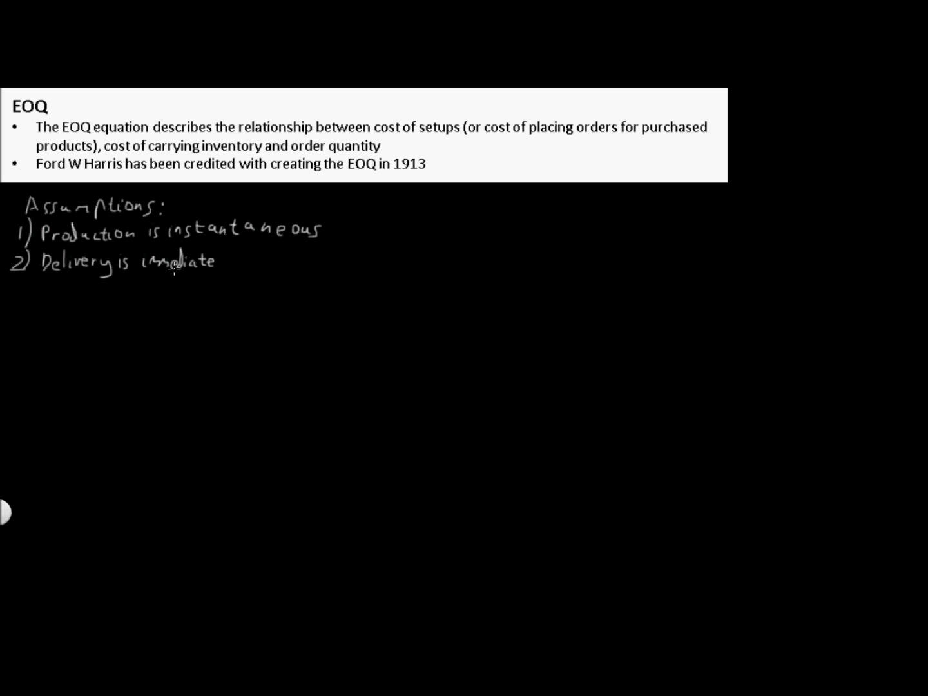
{"action": "mouse_move", "coordinate": [18, 283]}
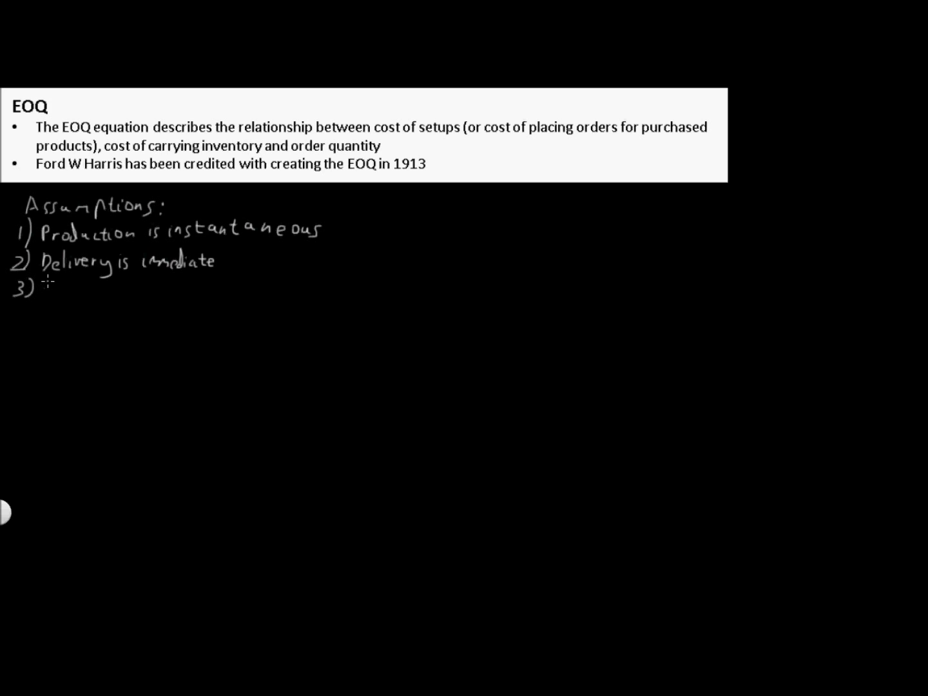
{"action": "type", "text": "De"}
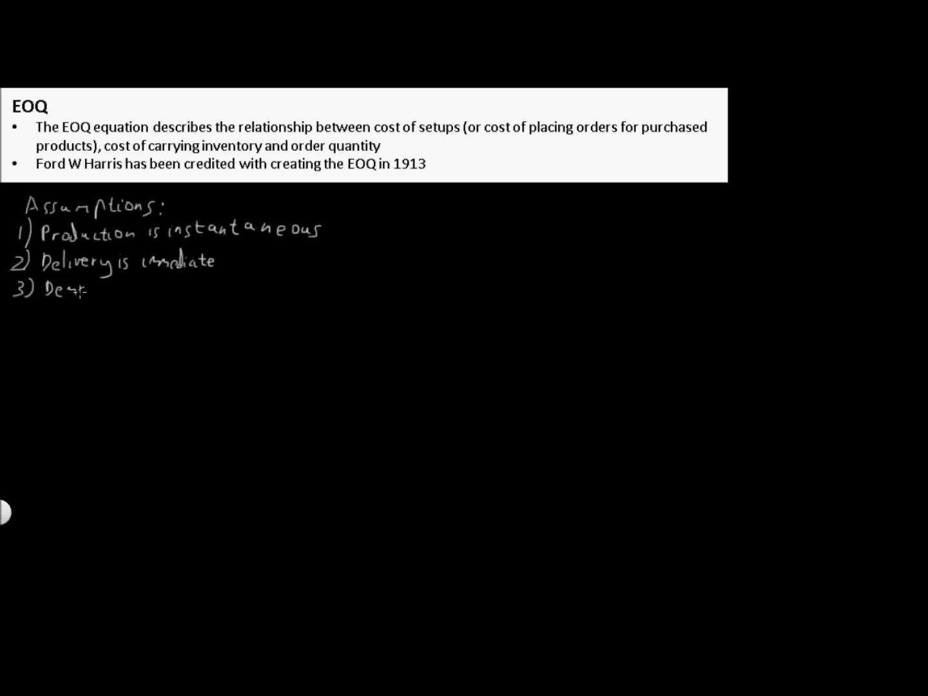